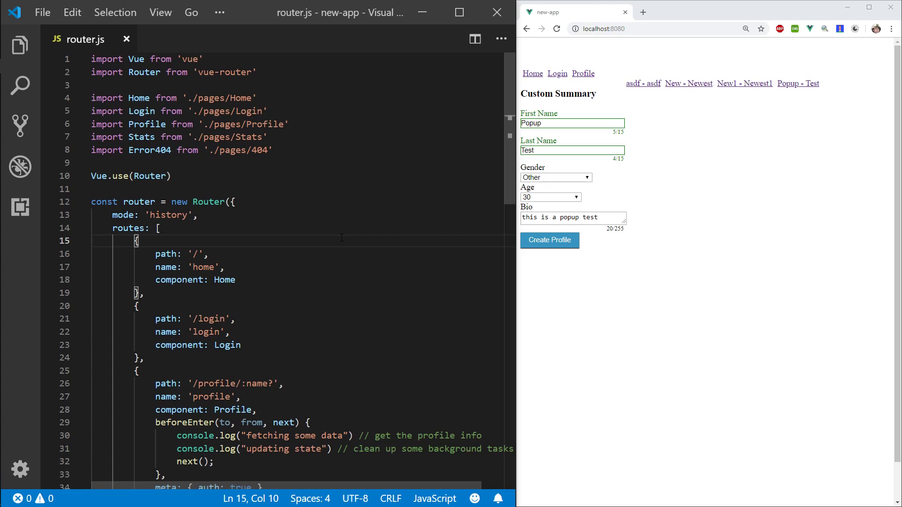
# Open store.js to add appReady: false to state and an empty actions block
pyautogui.click(167, 39)
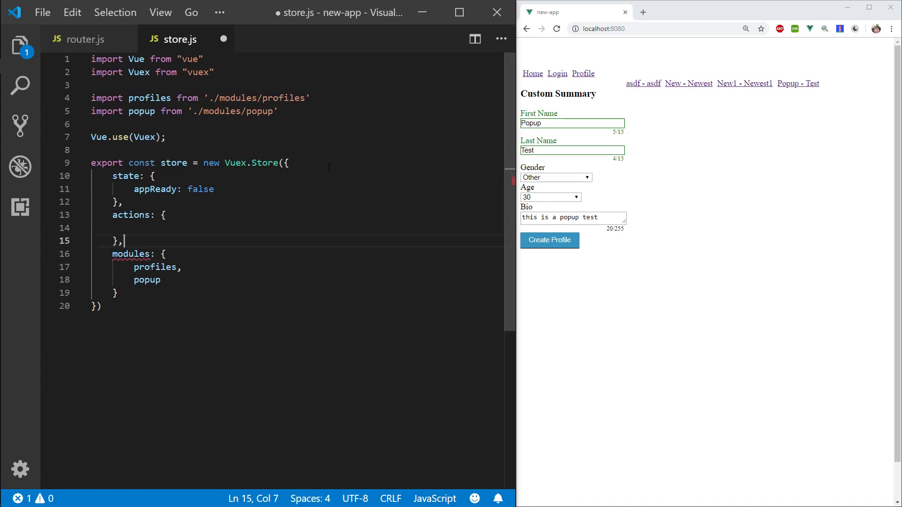
# Add a mutations block with READY_APP setting state.appReady to true, and save store.js
pyautogui.write('mutations: {')
pyautogui.write('state.appReady = true;')
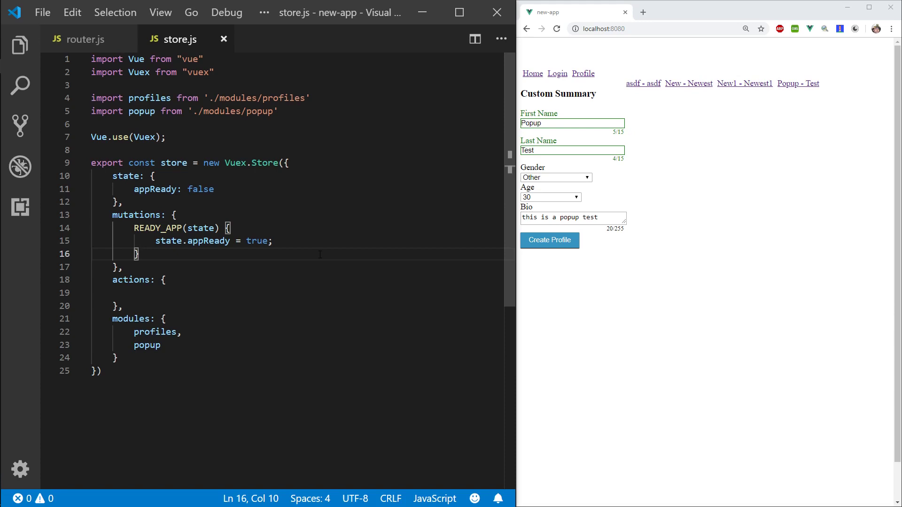
# Type the INIT_APP({commit}) action signature, dropping the stray comma, and open its body
pyautogui.write('INIT_APP({commit}, )')
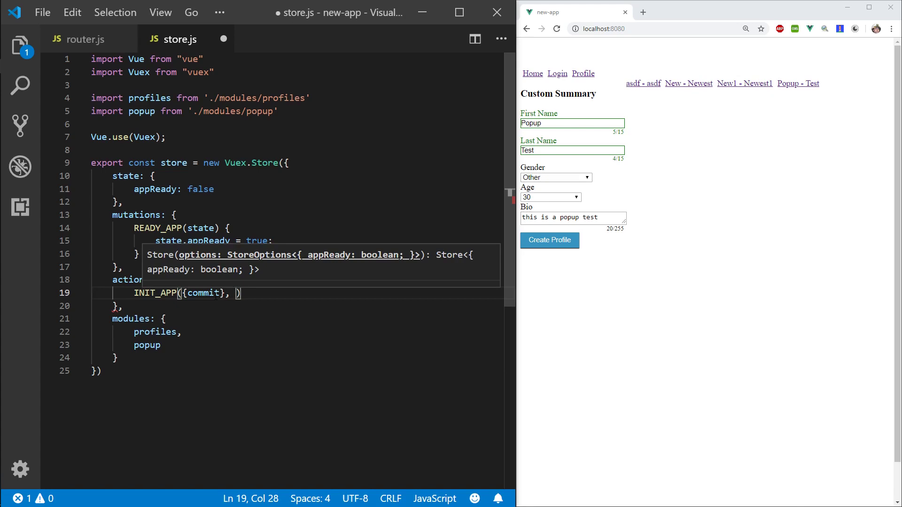
pyautogui.press('Backspace')
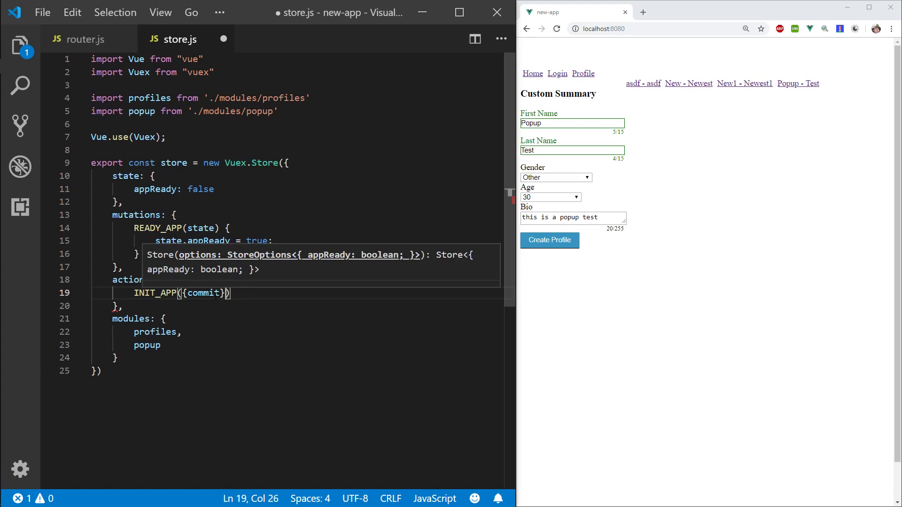
pyautogui.write('{')
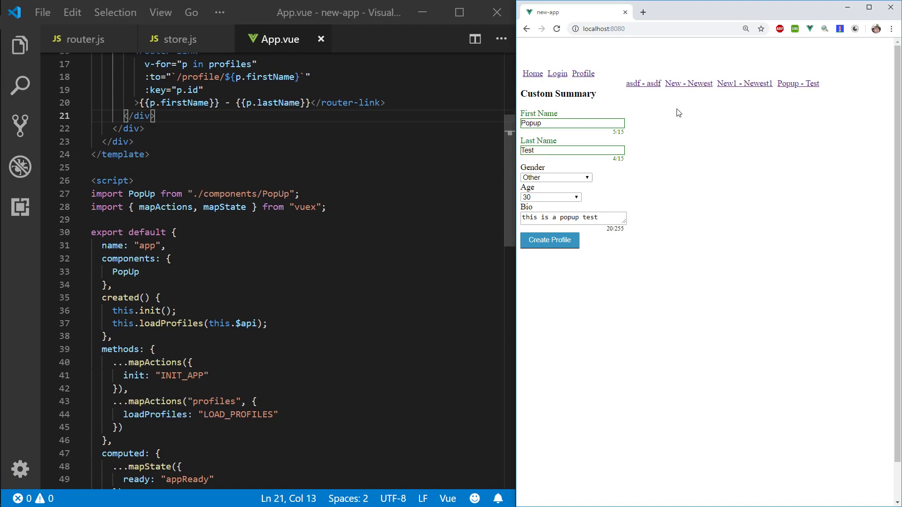
pyautogui.click(82, 38)
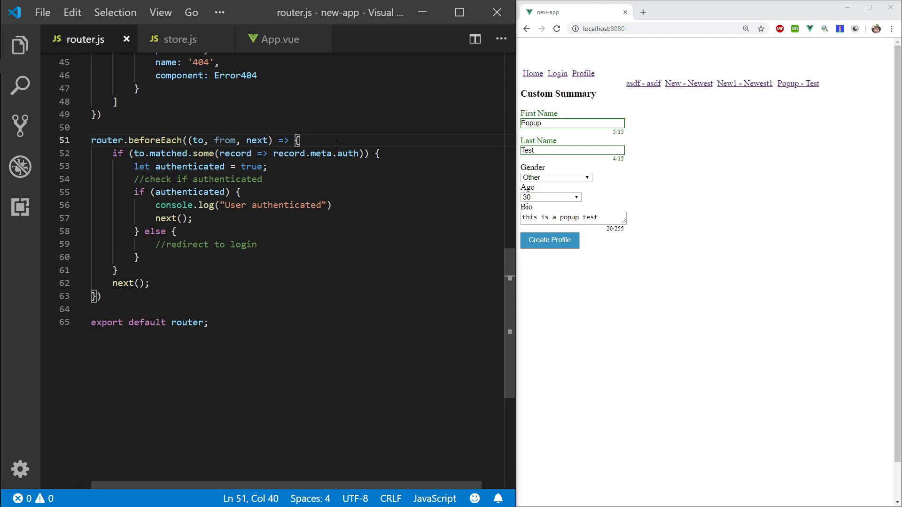
pyautogui.click(280, 39)
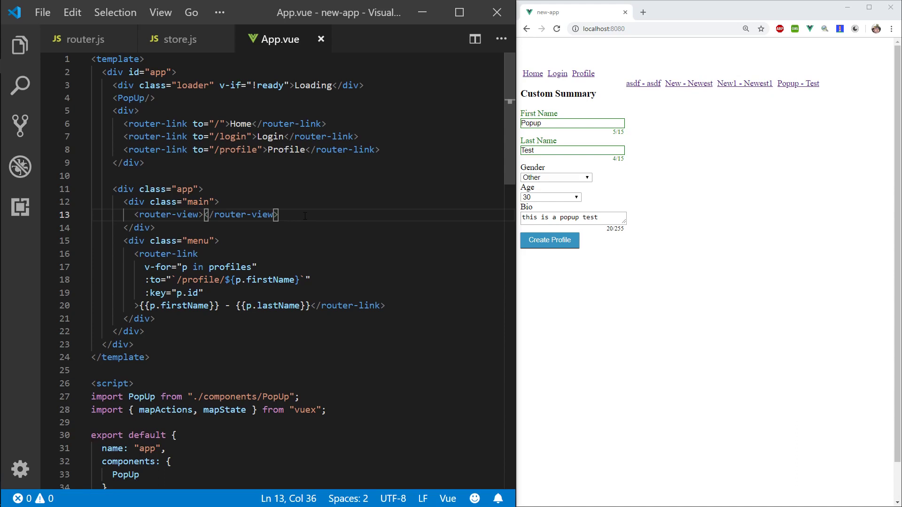
# Switch to App.vue to view the loading div shown while not ready
pyautogui.click(83, 39)
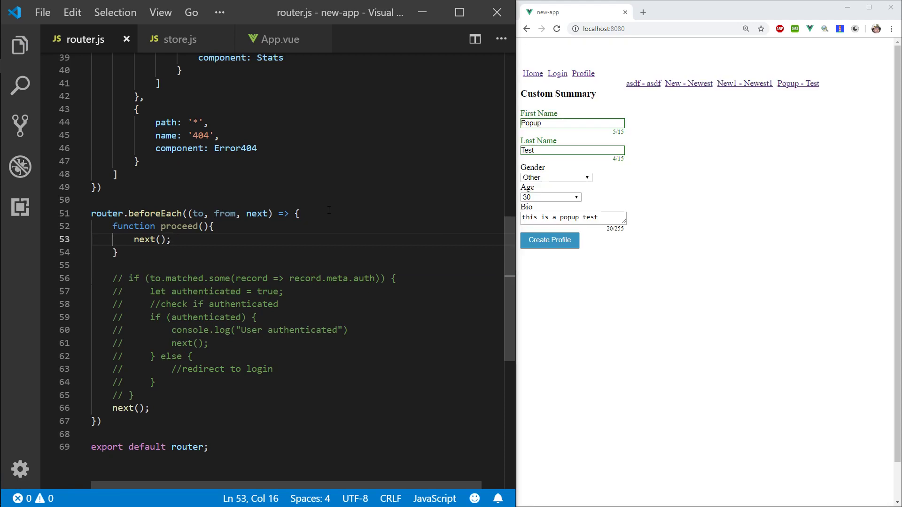
# Start an if() condition in router.js beforeEach around the proceed call
pyautogui.write('if(store.state.')
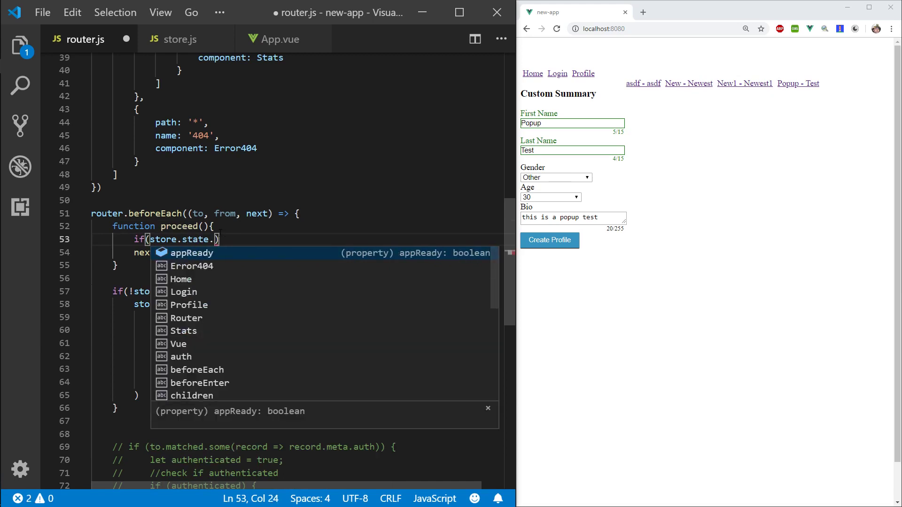
# Complete proceed's condition as if(store.state.authenticated) before next()
pyautogui.write('authenticated')
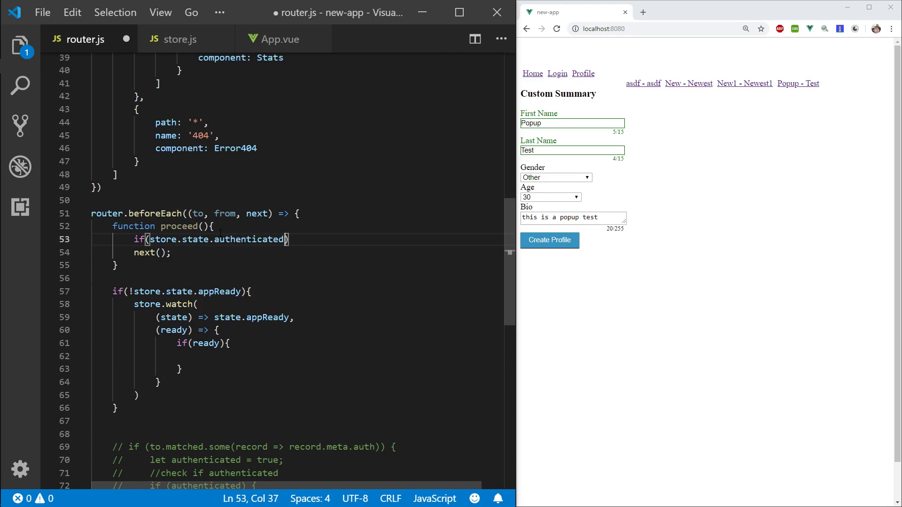